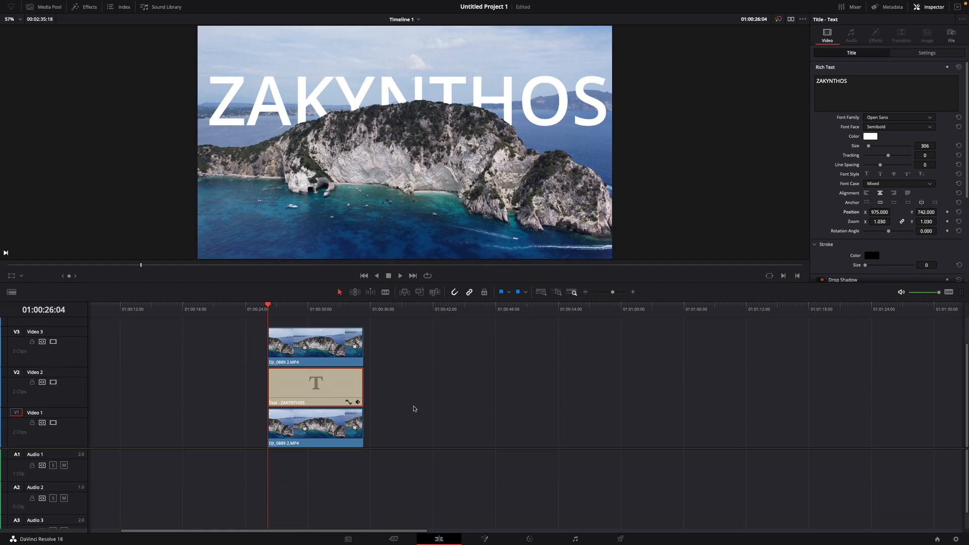
mouse_move(399, 277)
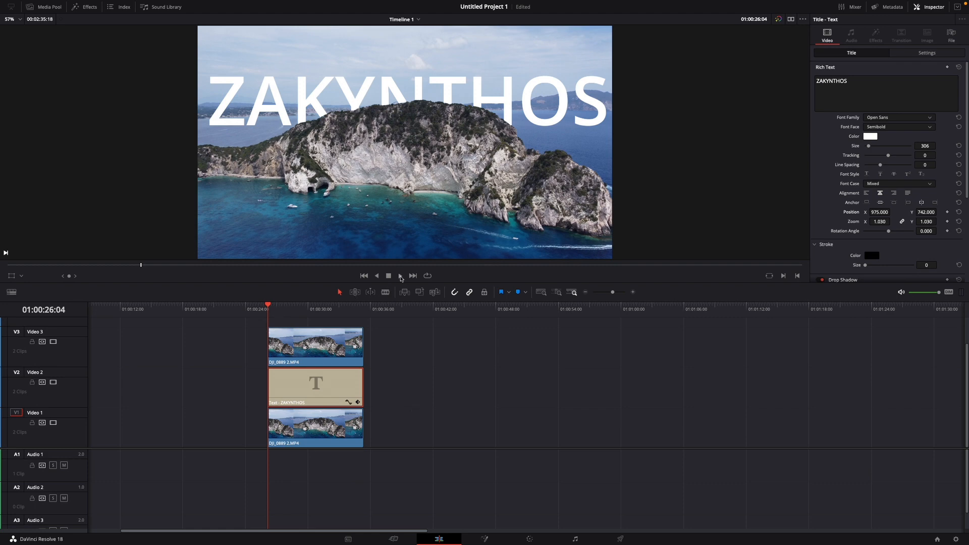
Step: Duplicate the island clip further along Video 1, keeping the first clip selected
click(400, 276)
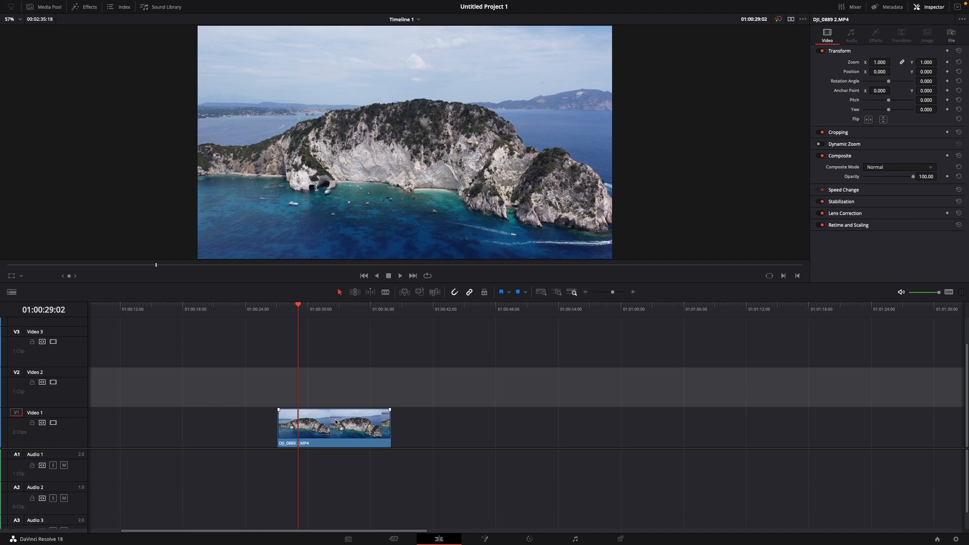
click(334, 426)
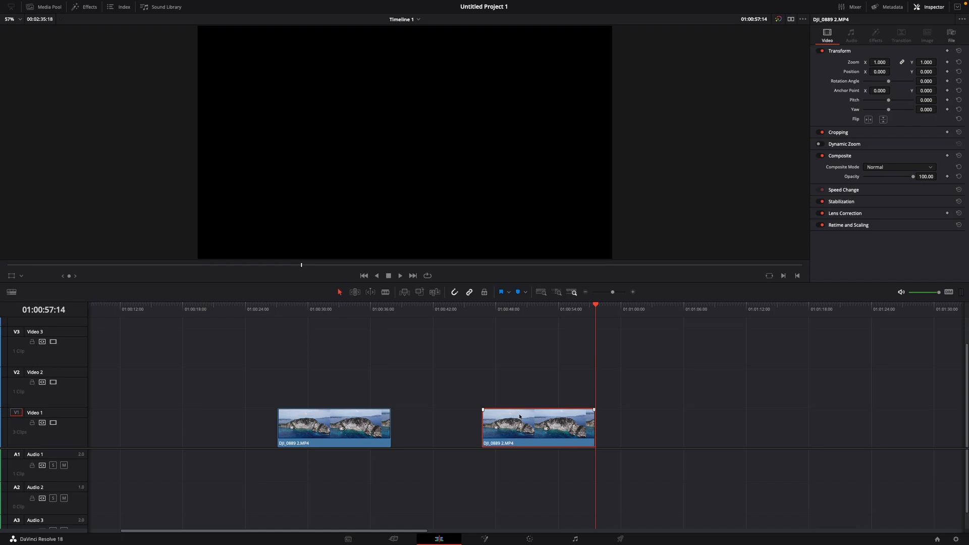
click(334, 426)
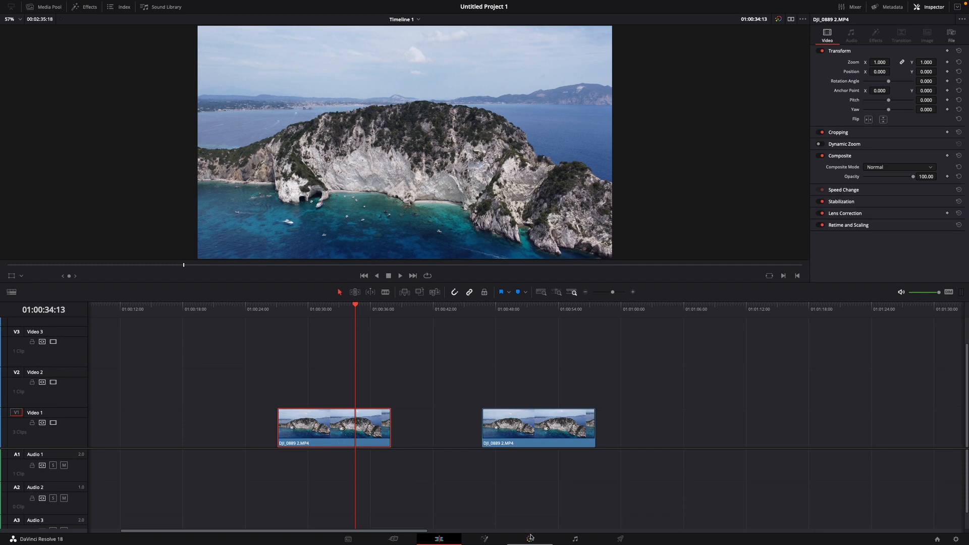
mouse_move(528, 538)
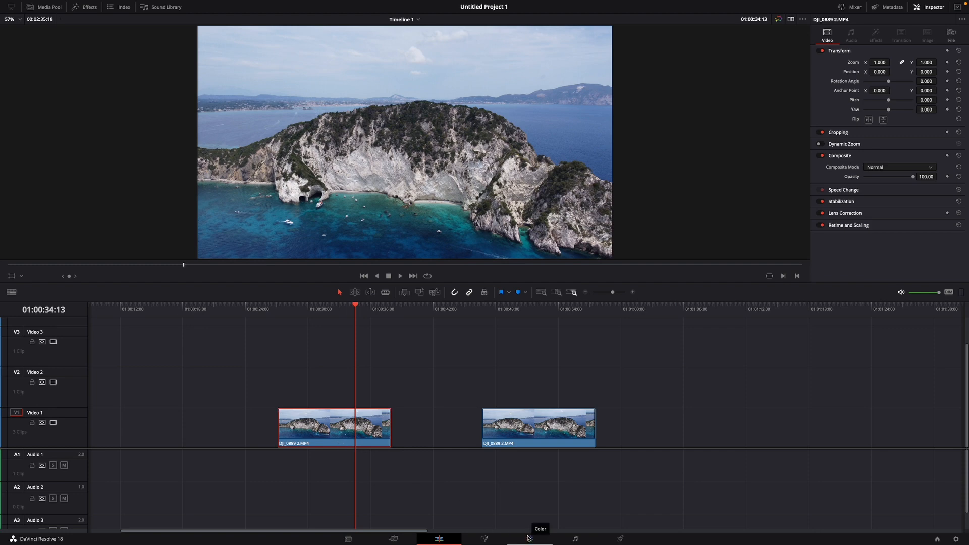
Step: Switch to the Color page with the first island clip loaded for grading
click(528, 538)
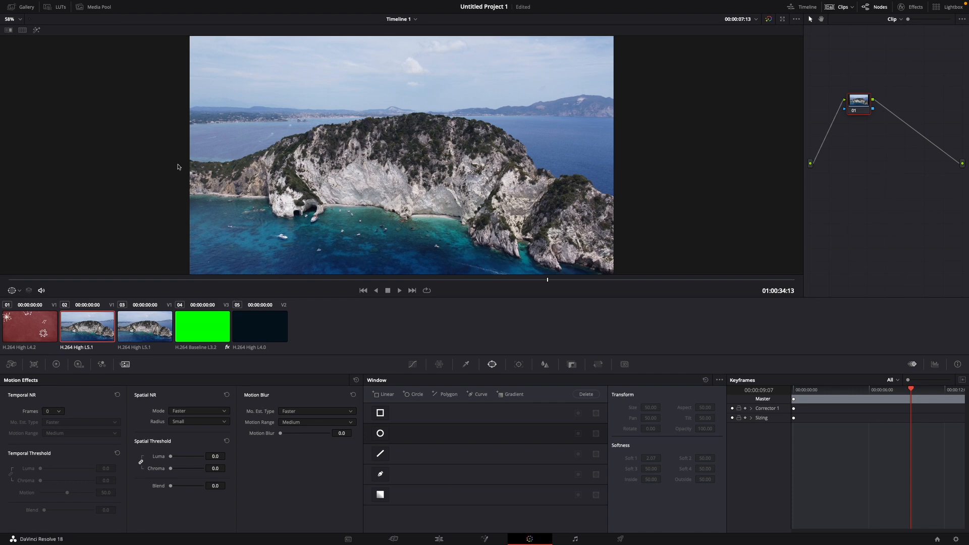
mouse_move(357, 132)
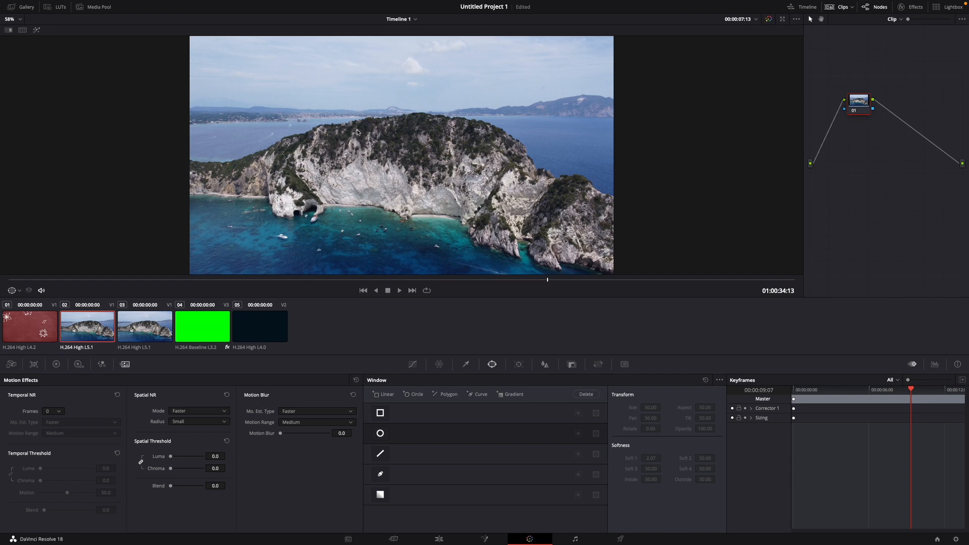
mouse_move(554, 174)
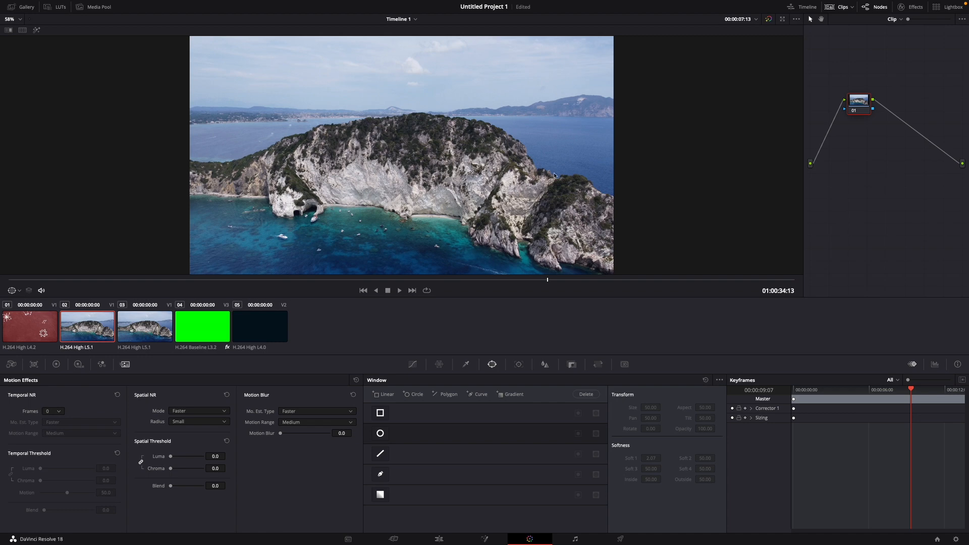
mouse_move(575, 301)
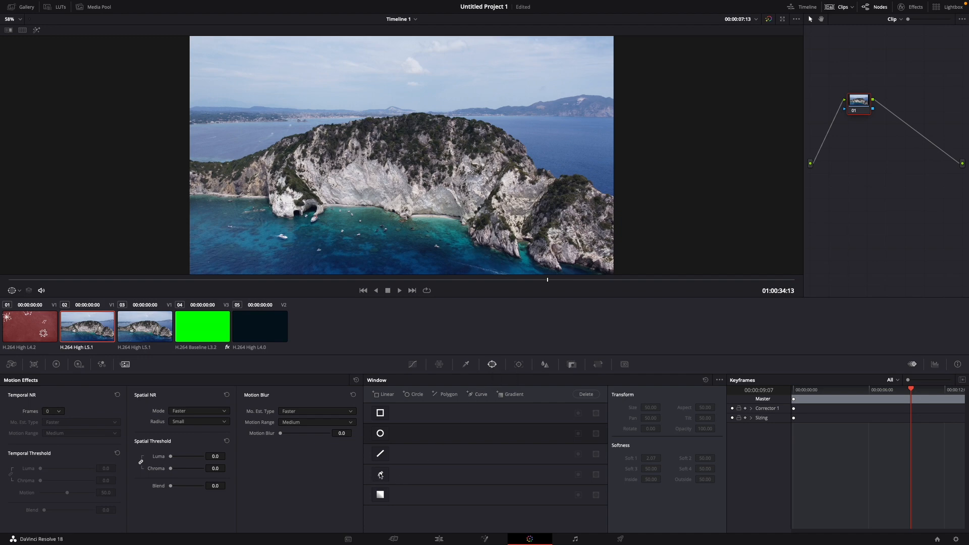
Step: Draw a Curve window tracing the island's ridgeline down to the frame bottom
click(381, 474)
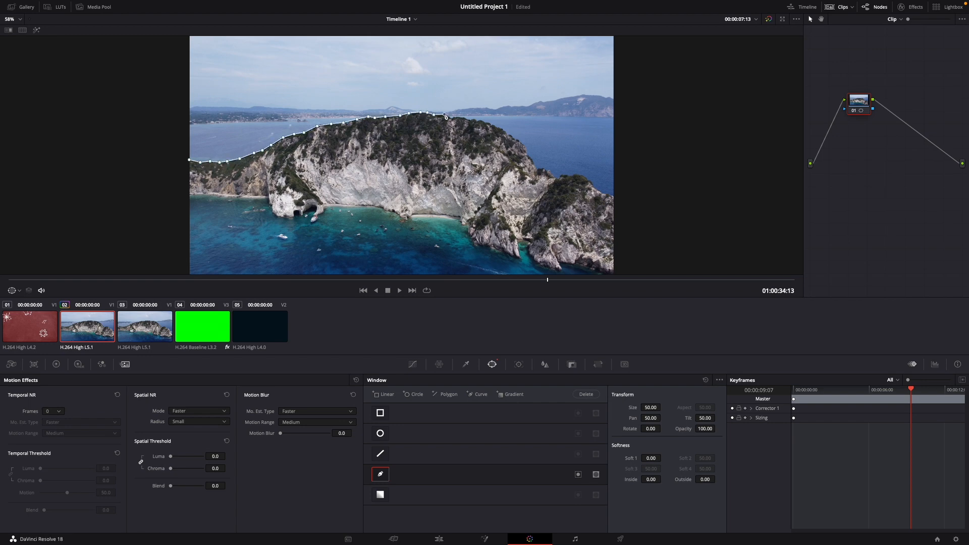
drag(444, 115, 547, 175)
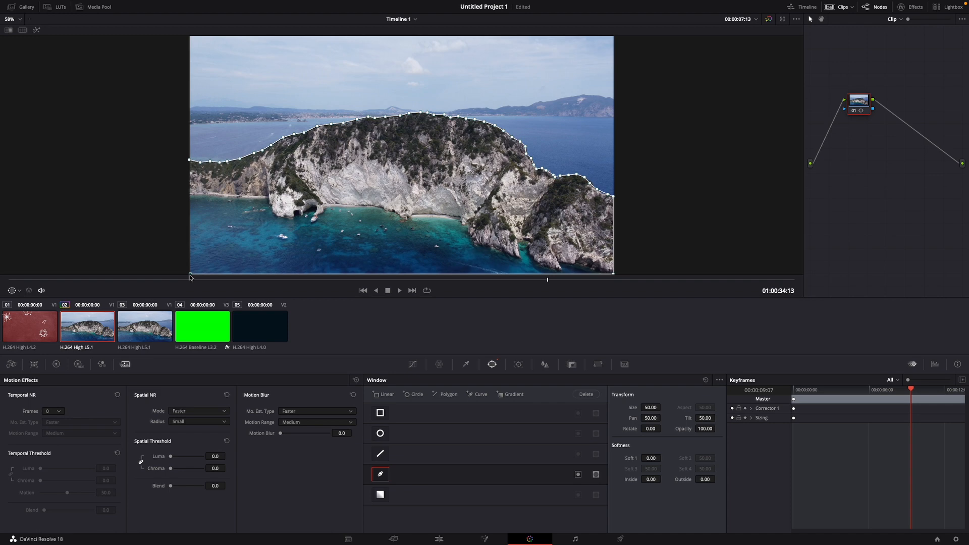
mouse_move(191, 171)
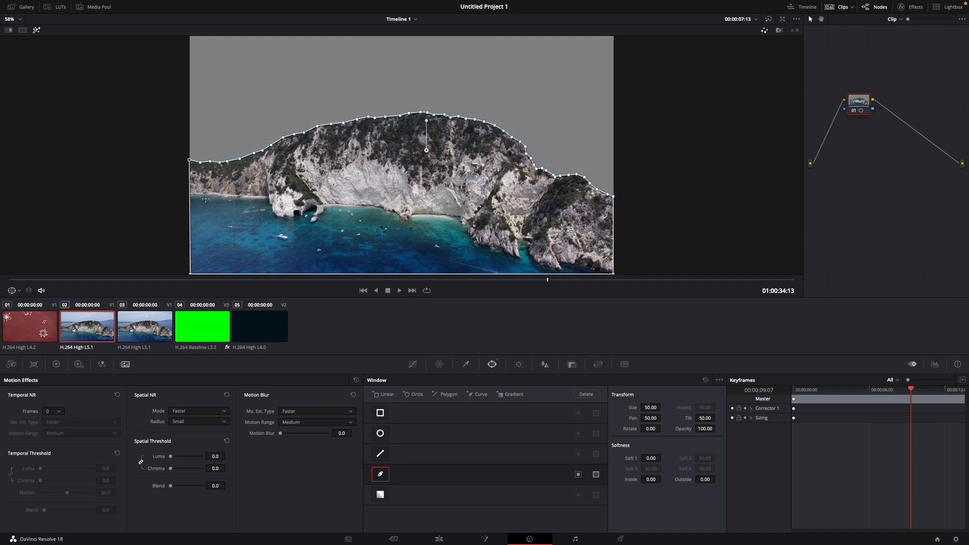
mouse_move(49, 59)
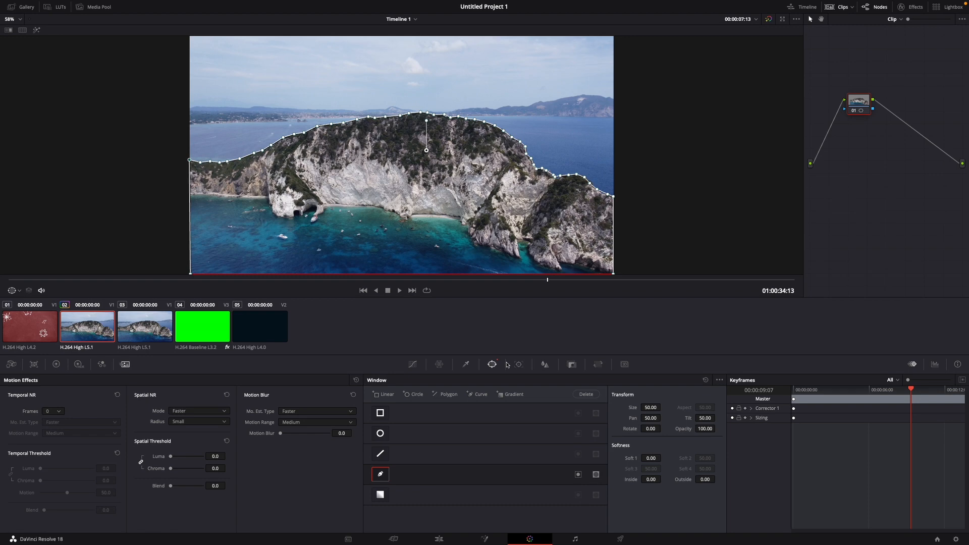
Step: Track the island window forward and reverse in the Tracker palette
click(519, 365)
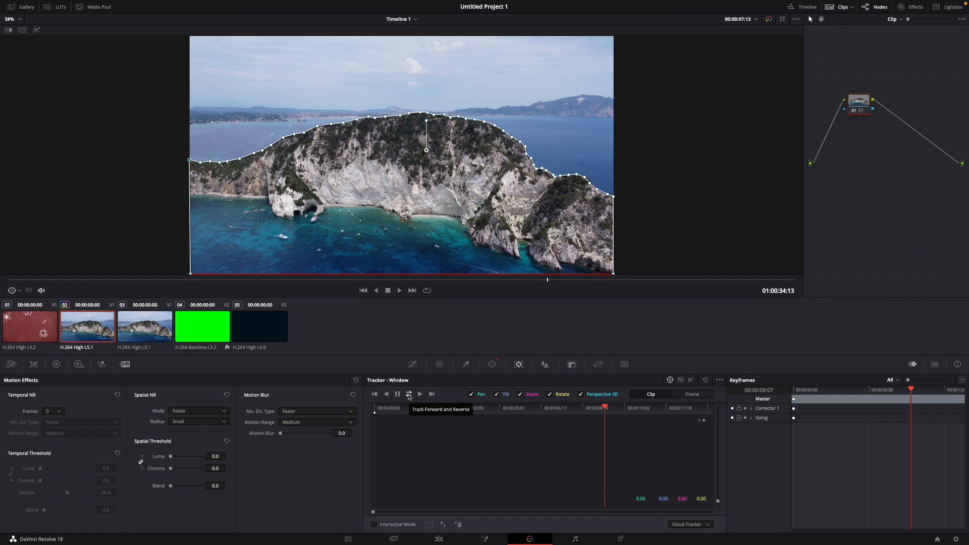
click(408, 393)
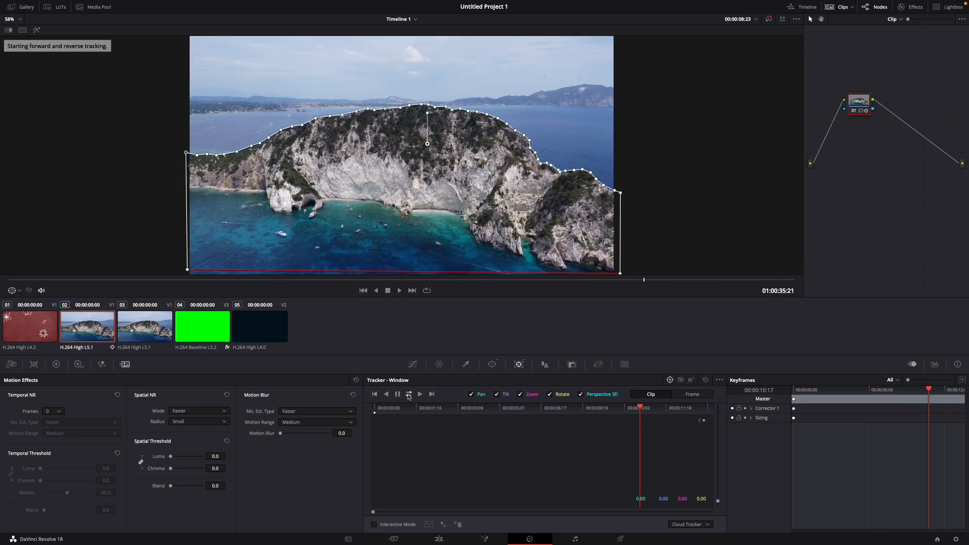
click(408, 395)
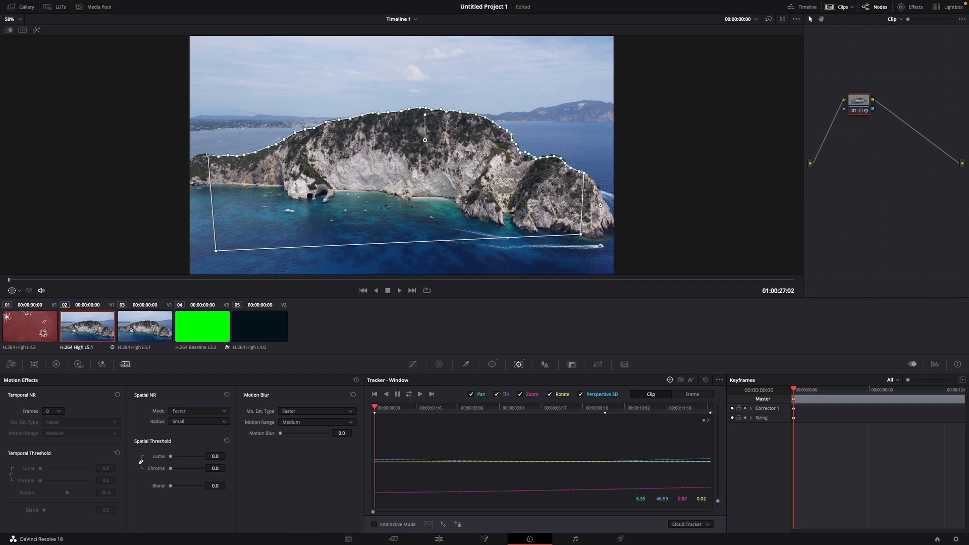
Step: Re-run Track Forward and Reverse so the adjusted mask follows the island again
click(519, 364)
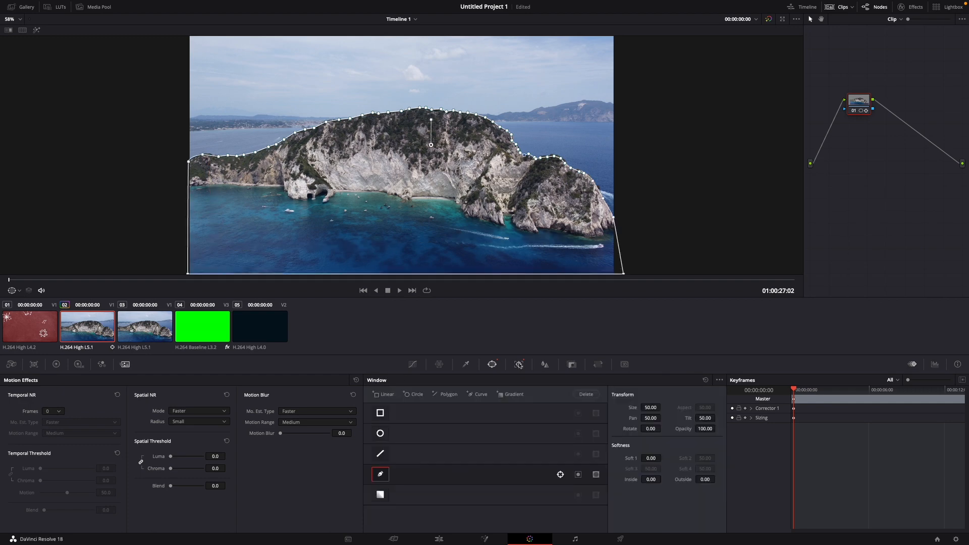
click(491, 364)
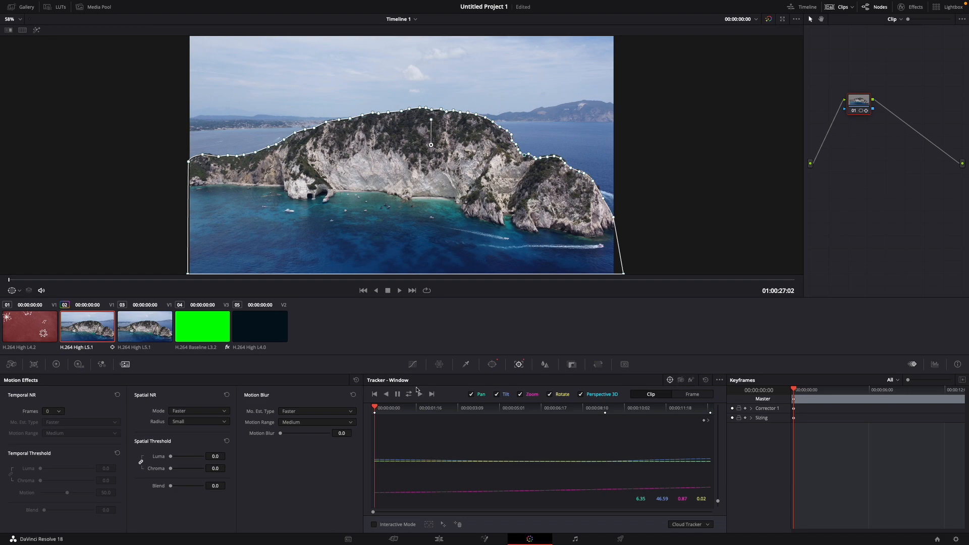
click(409, 394)
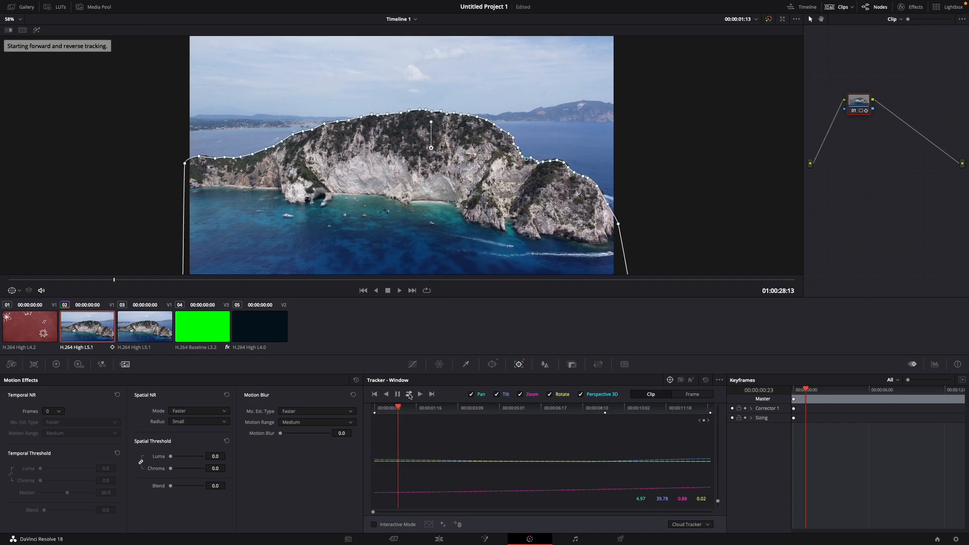
click(408, 394)
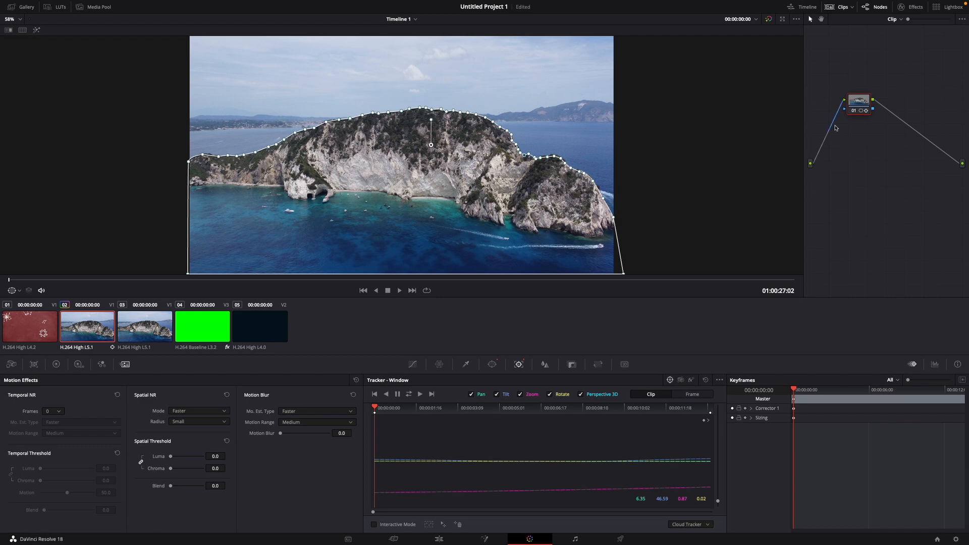
mouse_move(862, 158)
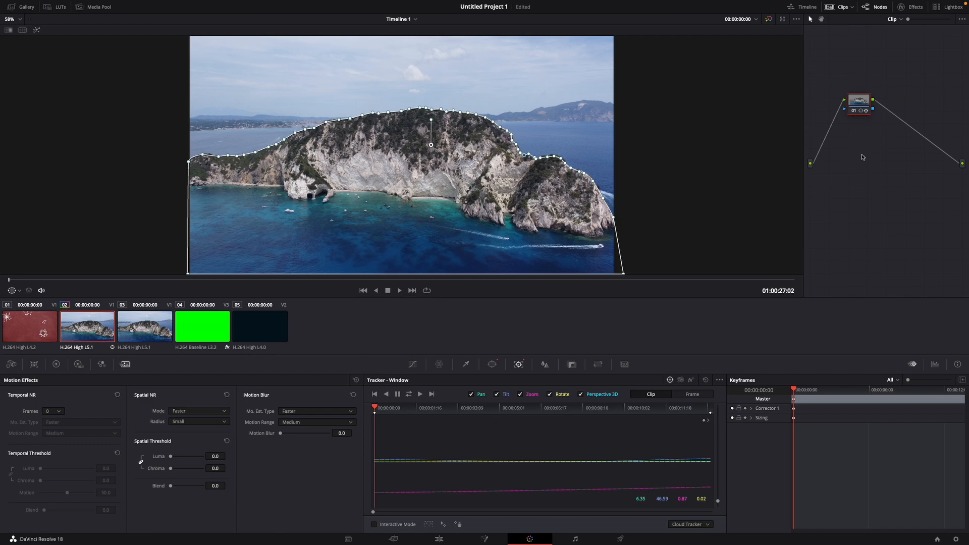
Step: Add an Alpha Output to the node graph for the island mask
right_click(861, 157)
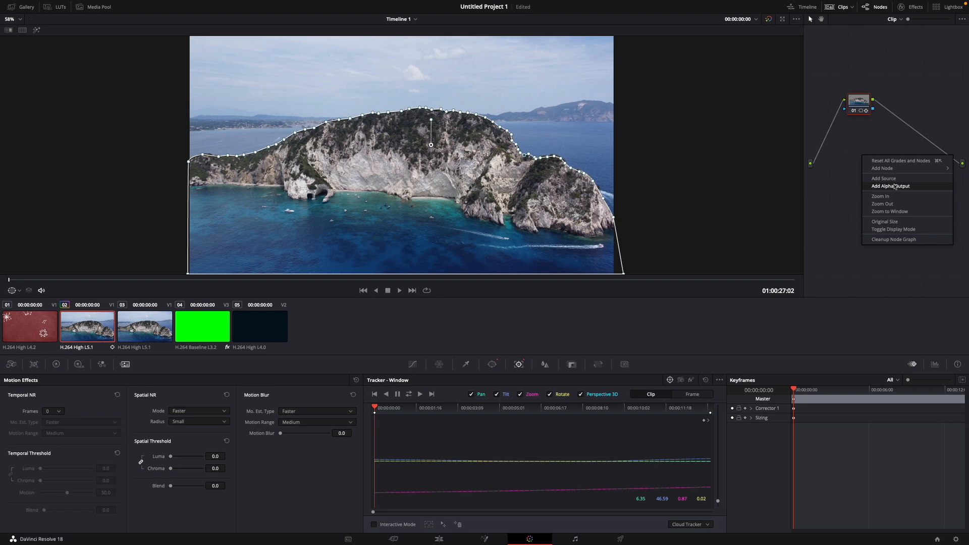
click(891, 186)
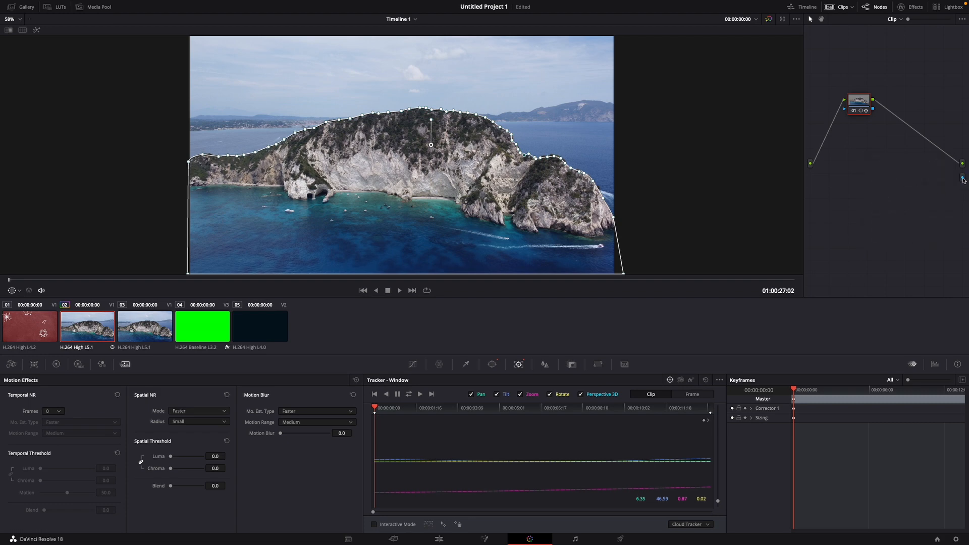
mouse_move(874, 110)
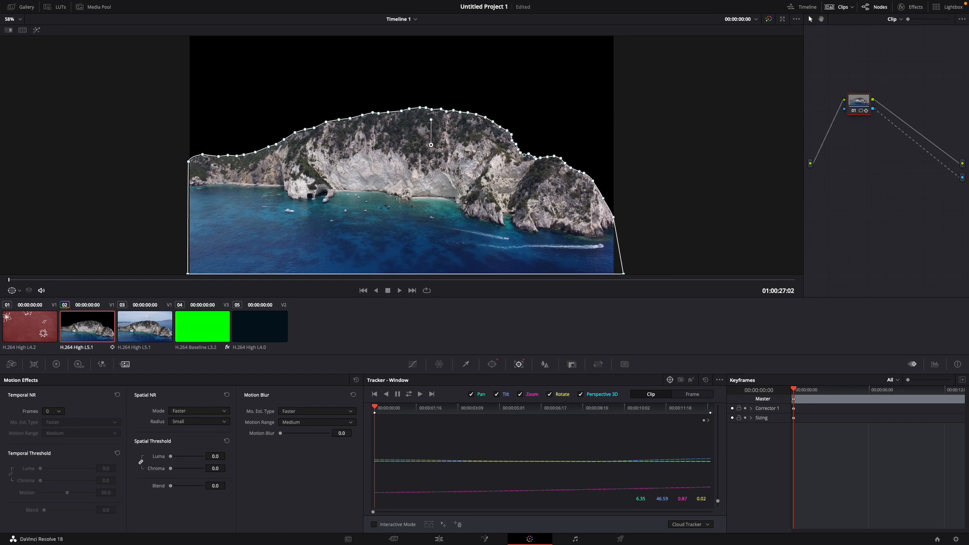
mouse_move(452, 445)
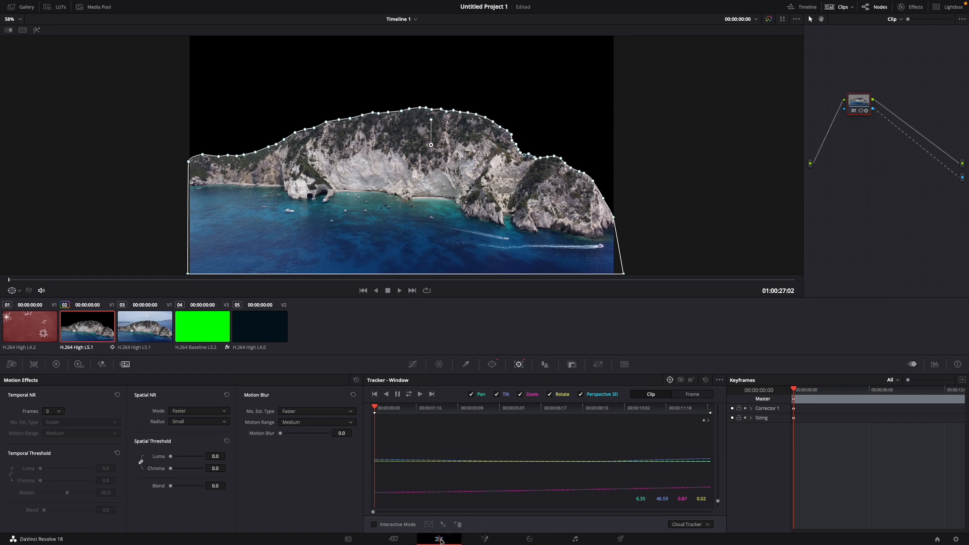
Step: On the Edit page, move one island clip up to Video 3 above the other
click(439, 538)
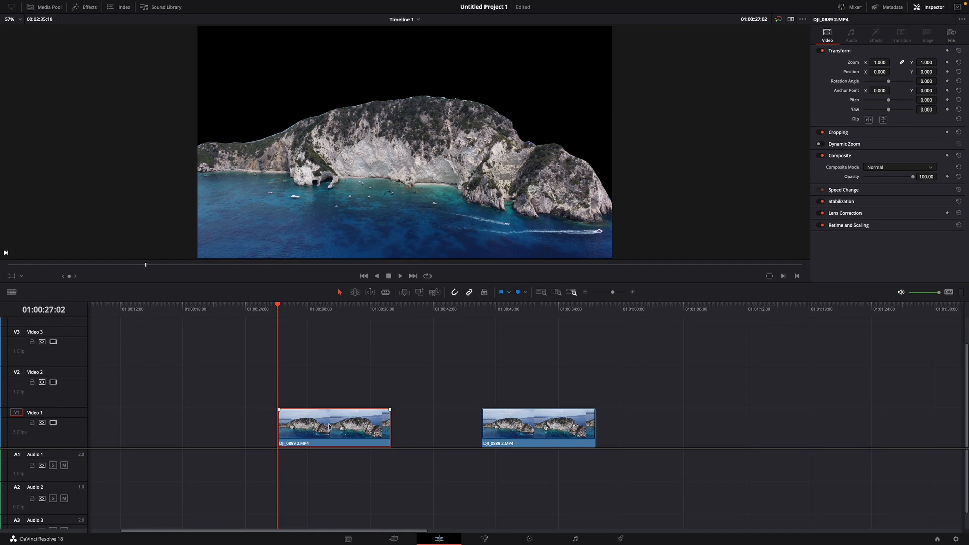
mouse_move(329, 422)
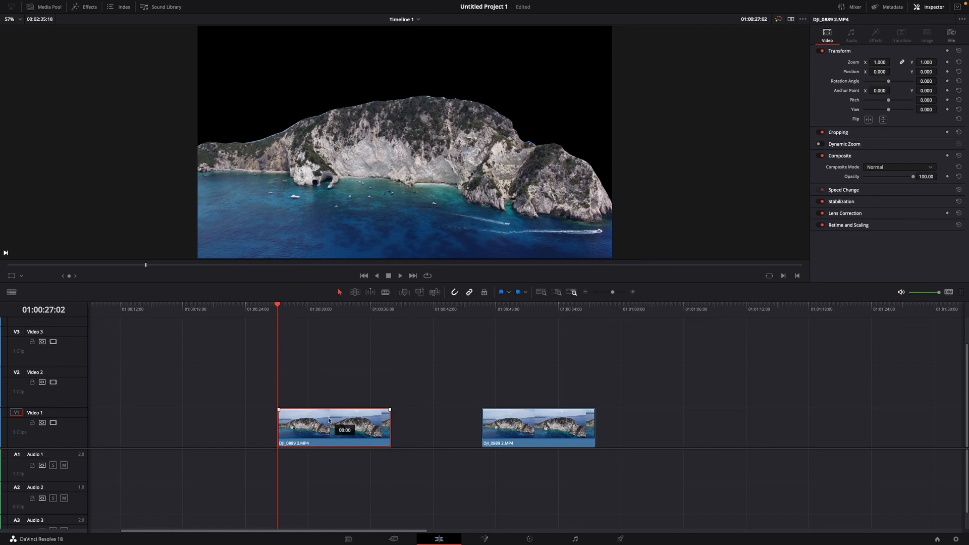
drag(334, 426, 334, 346)
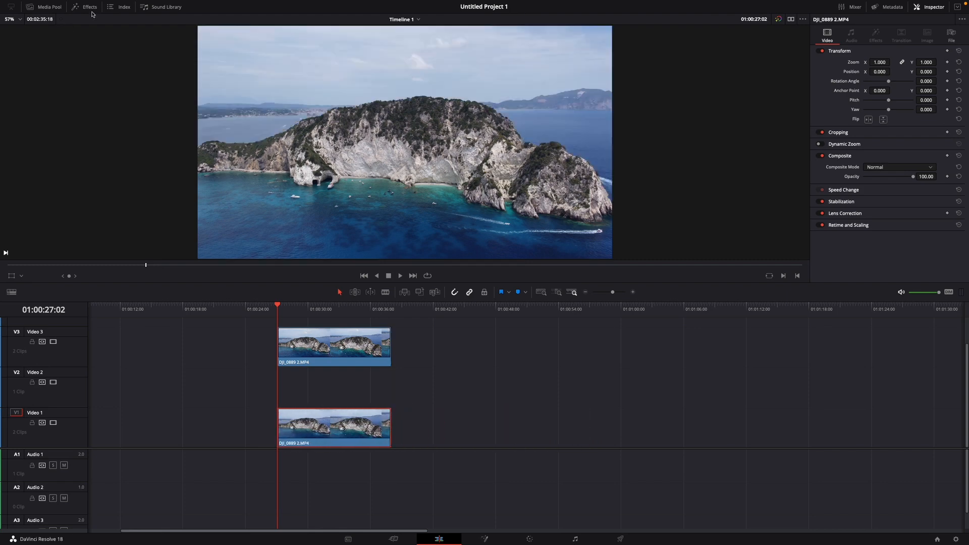
Step: Place a Basic Title on Video 2 between the island clips and select it
click(90, 7)
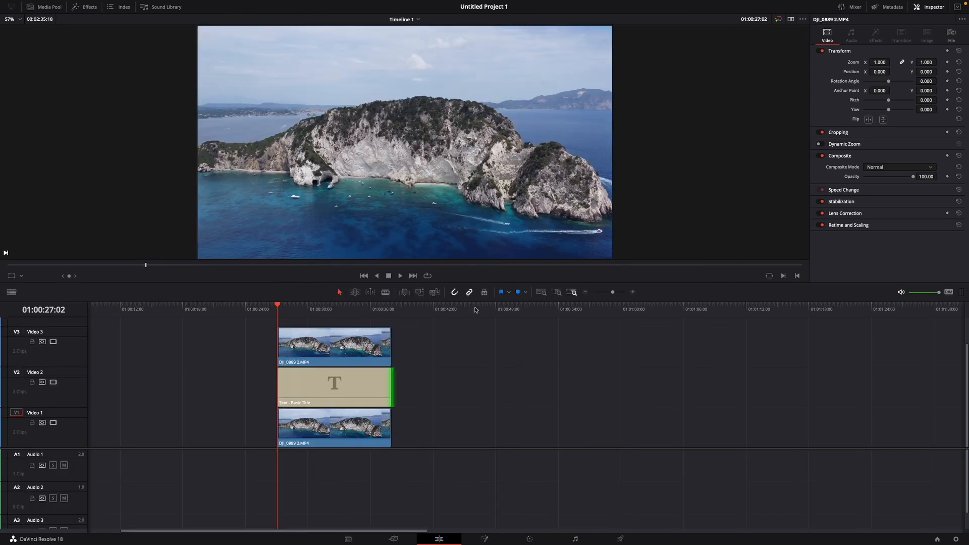
click(334, 386)
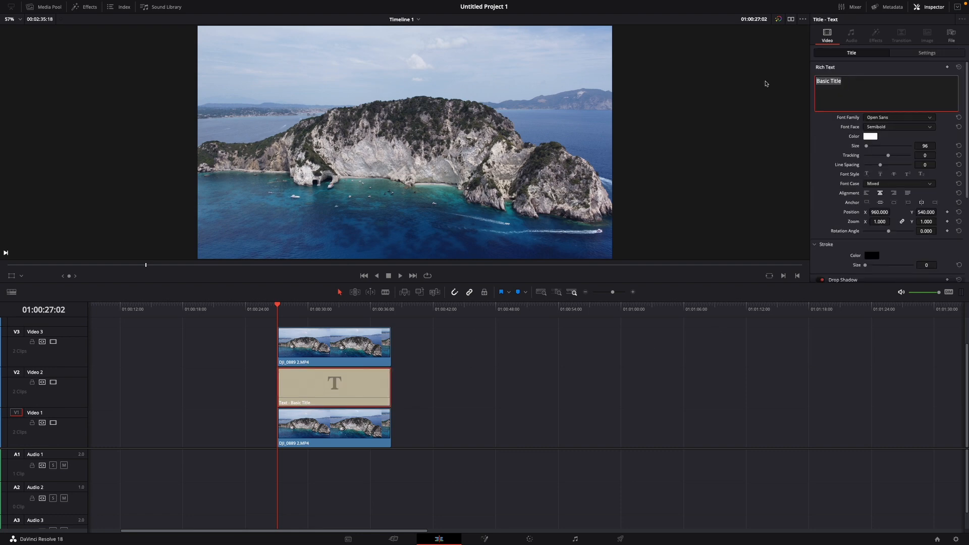
Step: Set the title text to ZAKYNTHOS at about size 306, raised to Position Y 668
text(ZAKYNTHOS)
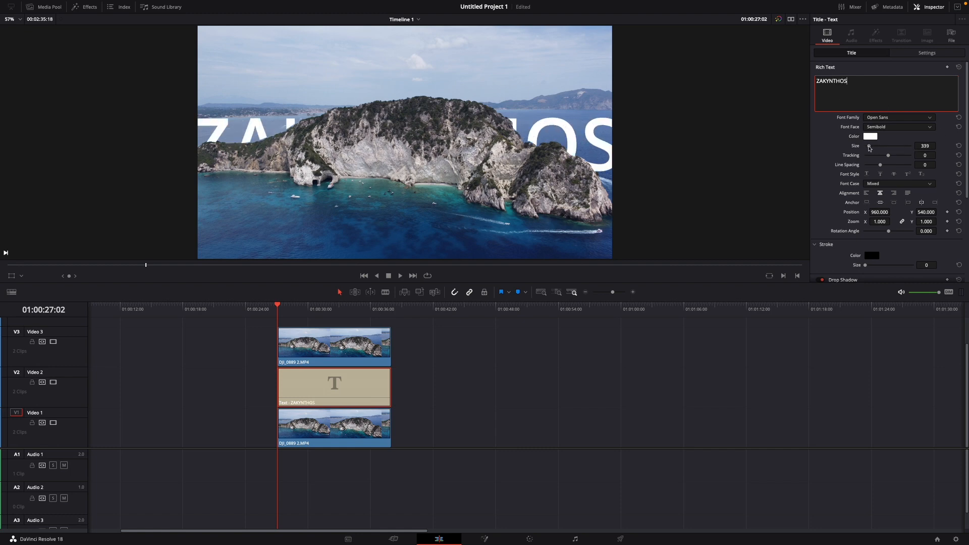
drag(868, 145, 861, 146)
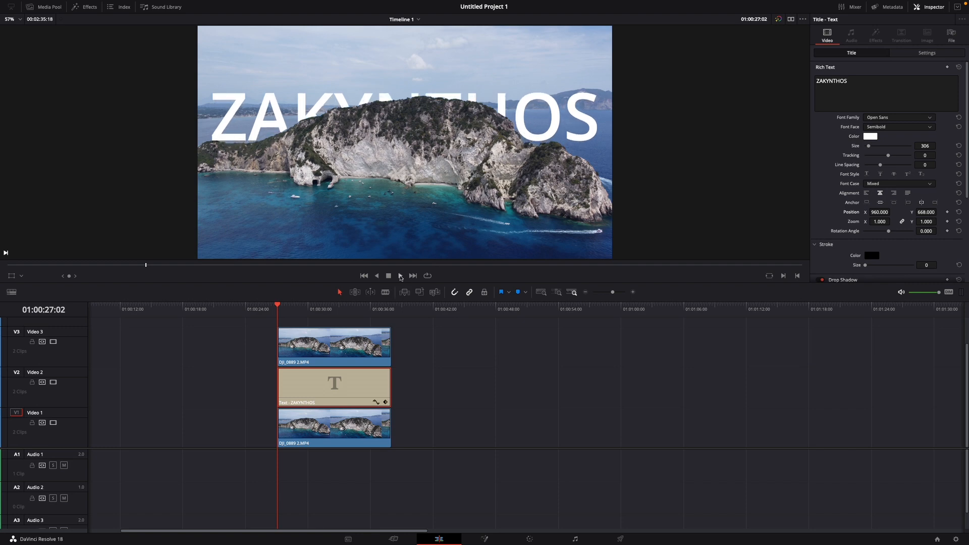
click(401, 276)
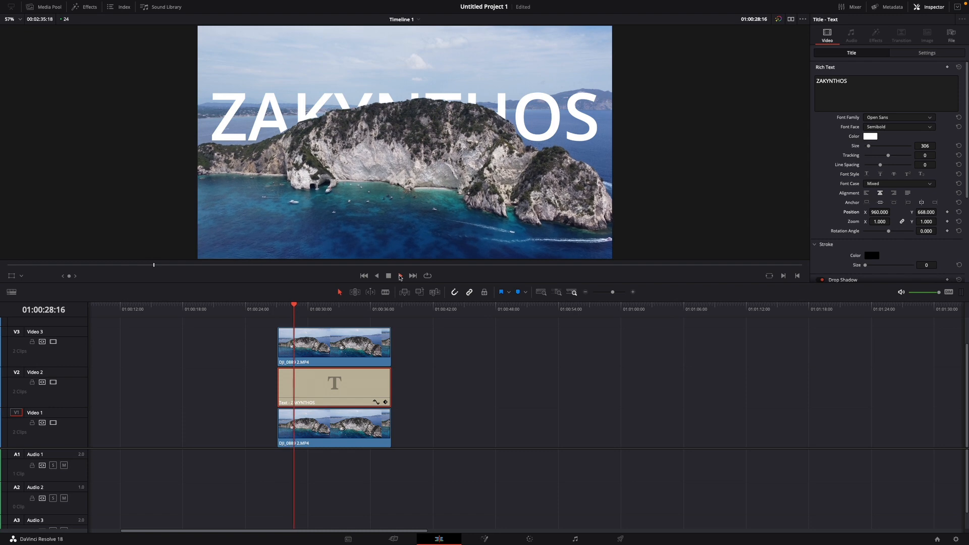
click(400, 276)
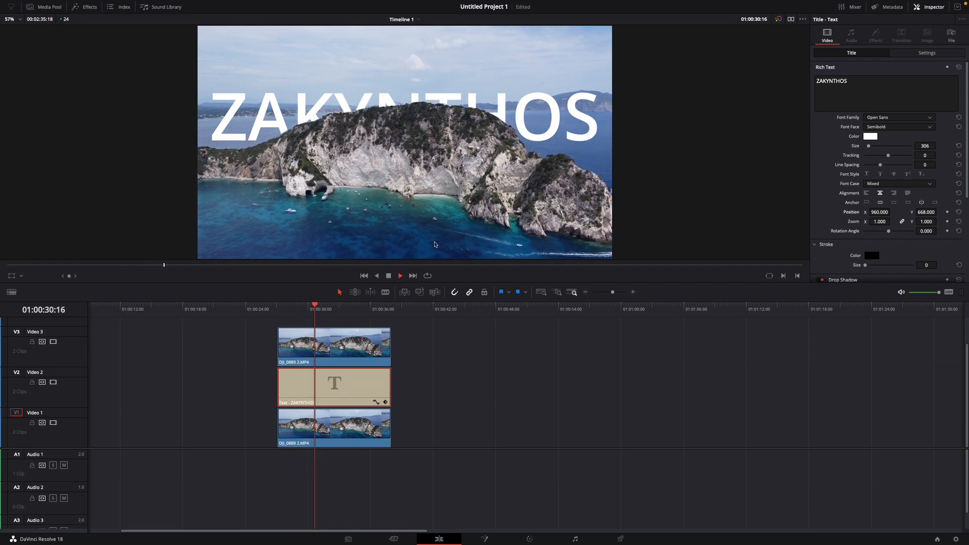
click(399, 276)
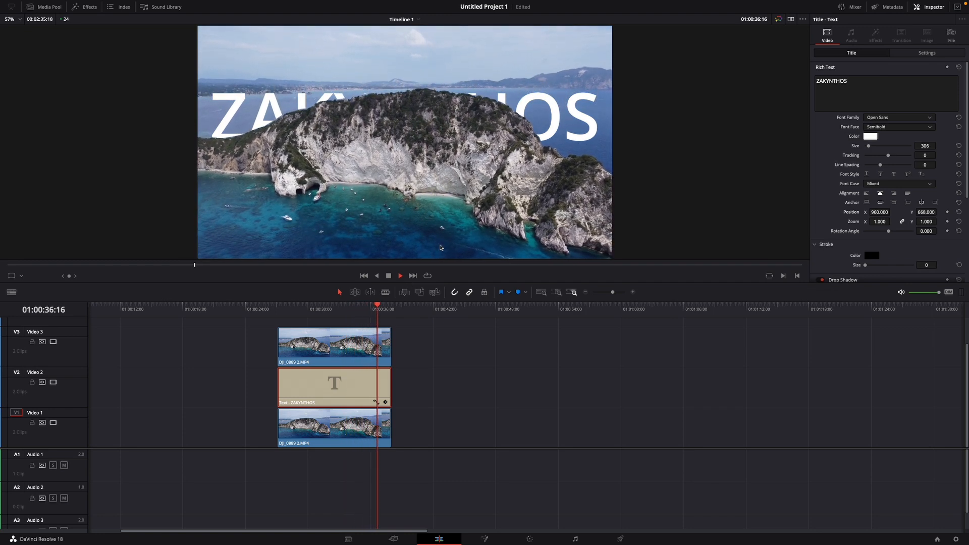
click(387, 276)
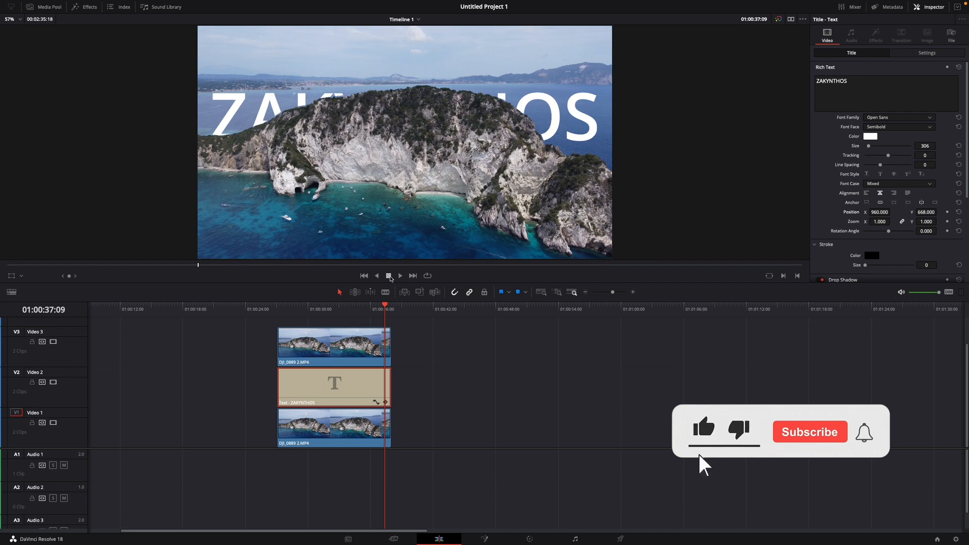
click(808, 431)
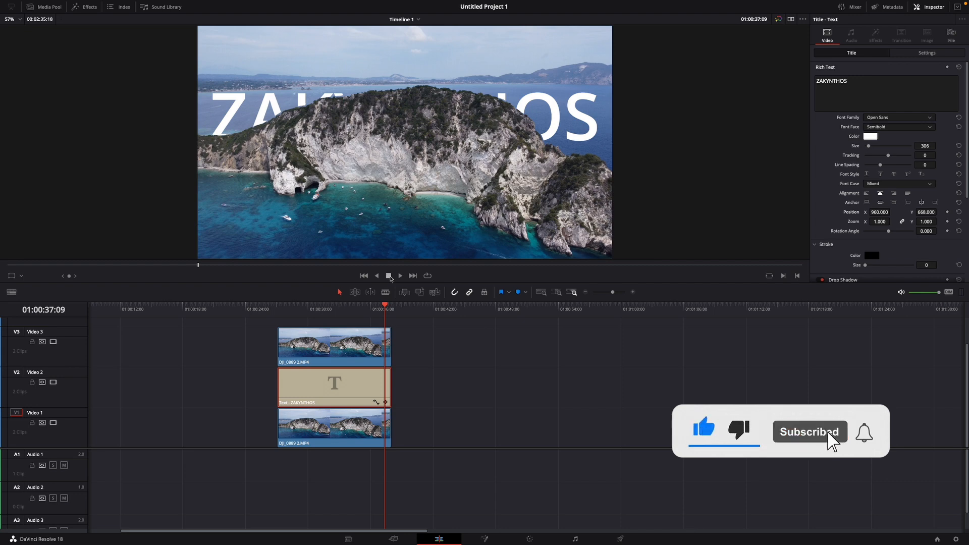